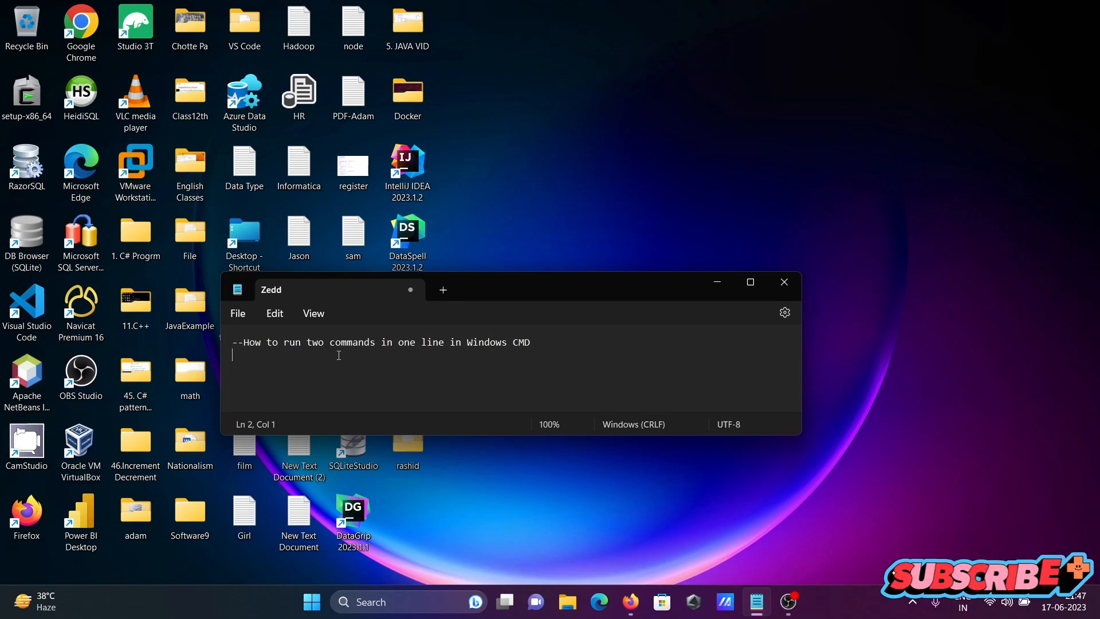
mouse_move(447, 351)
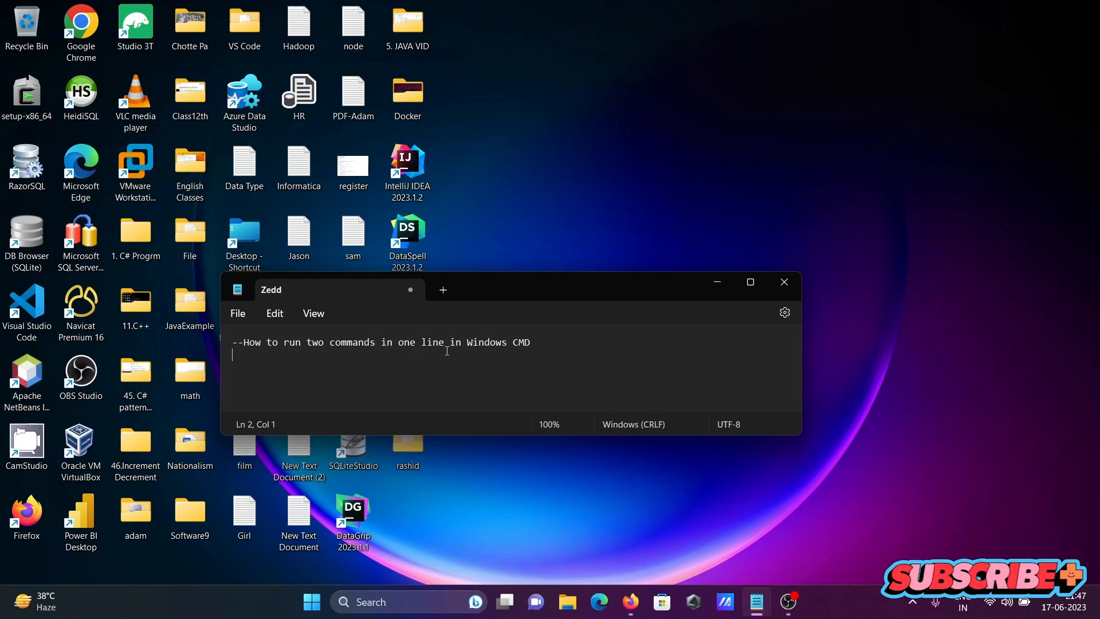
mouse_move(716, 281)
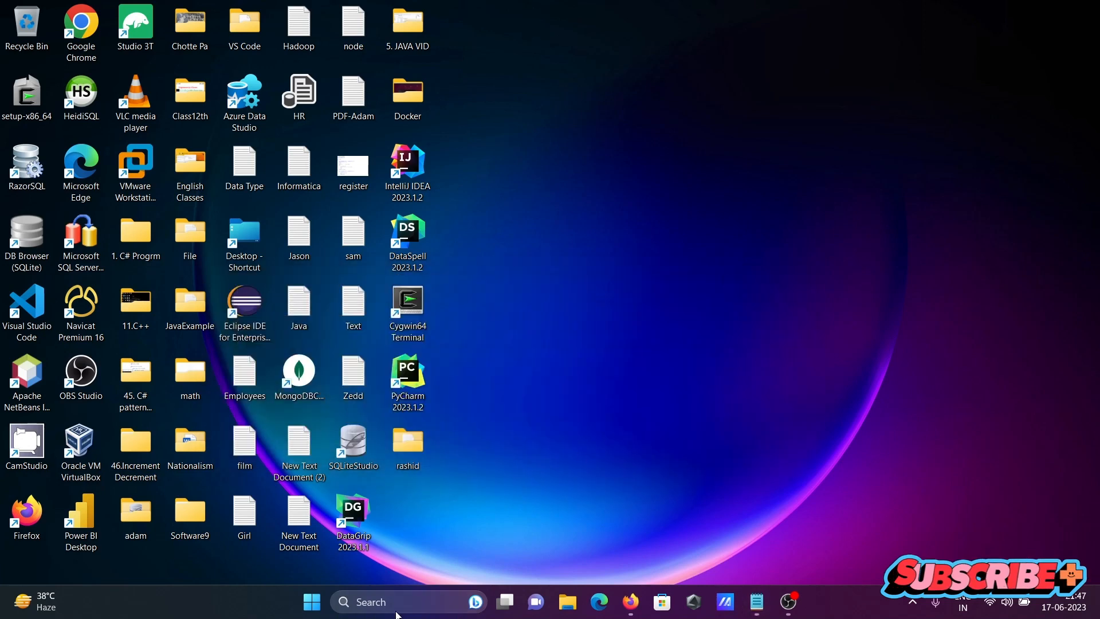
Open Command Prompt and run dir & title Adam to list files and retitle the window.
type("cmd")
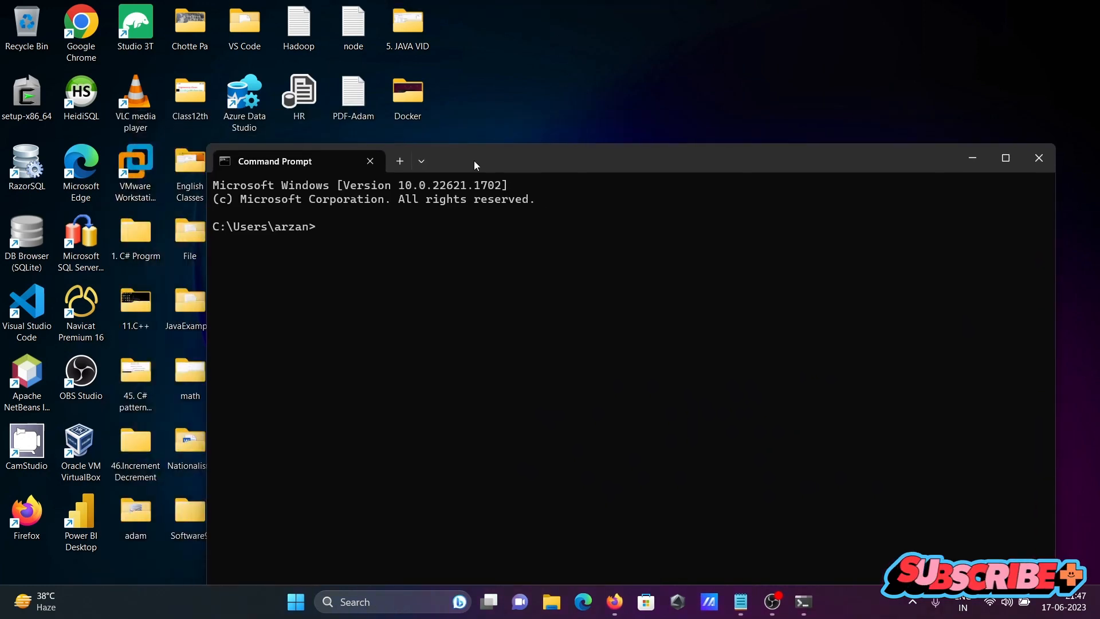
mouse_move(351, 265)
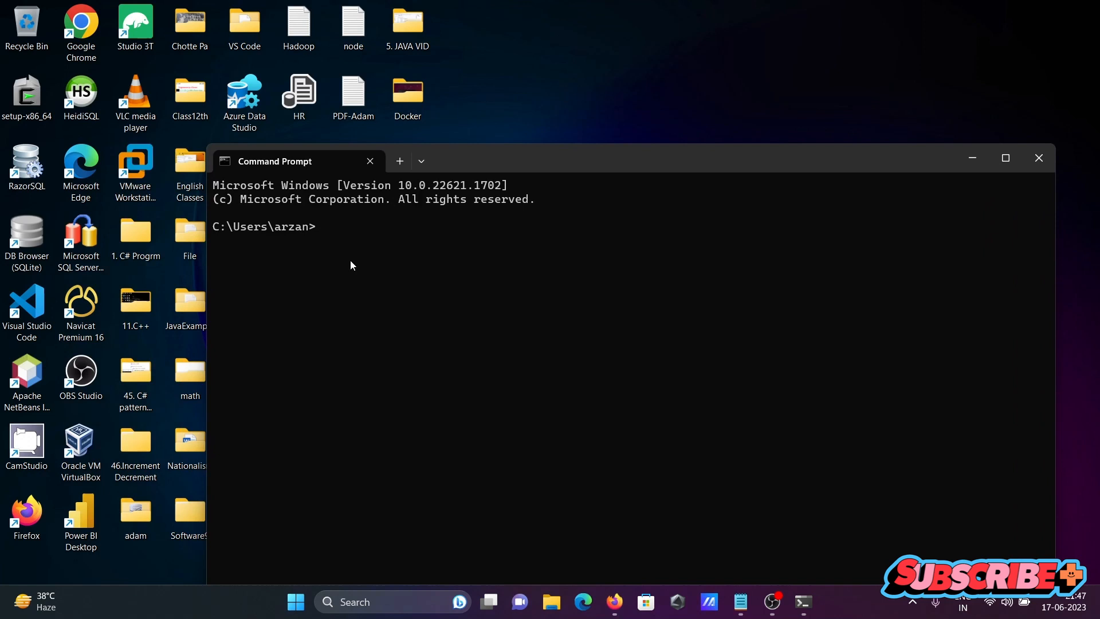
type("dir")
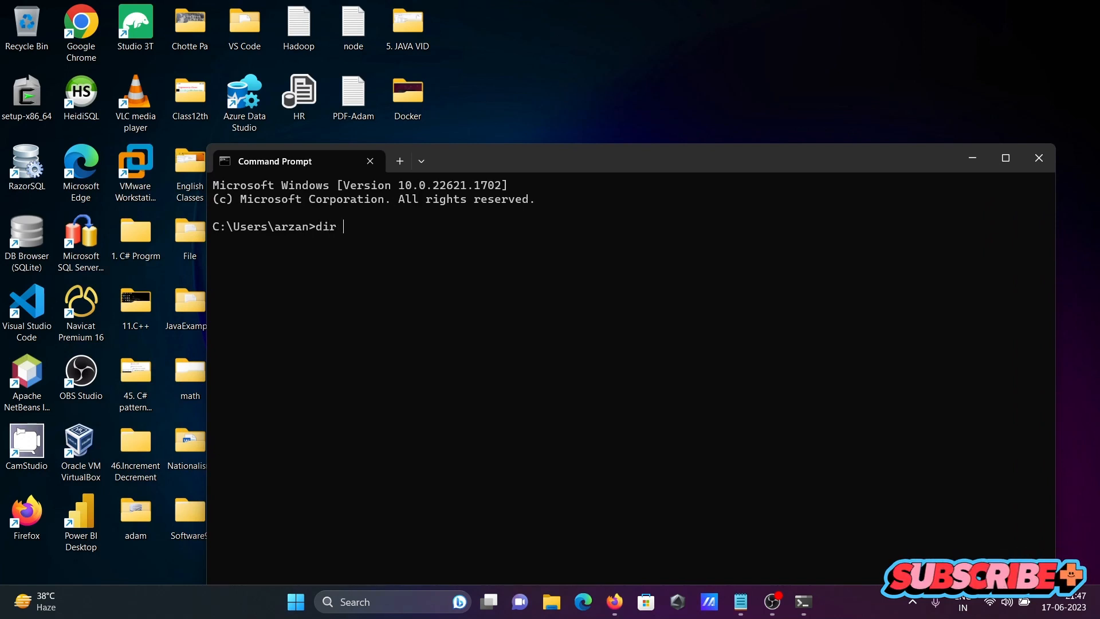
type("&")
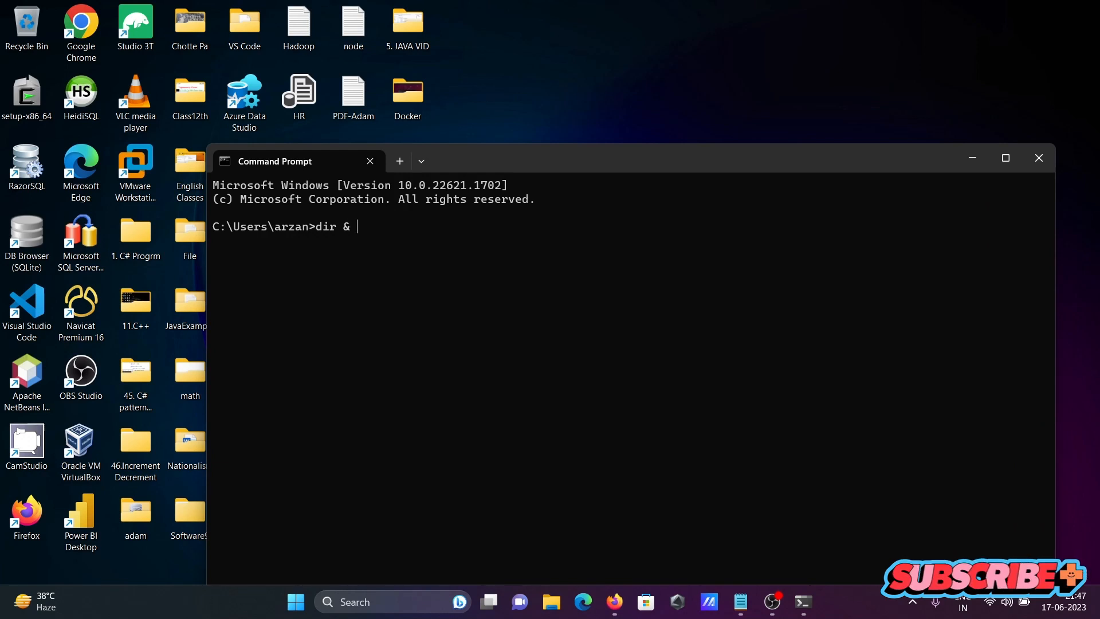
type("ti")
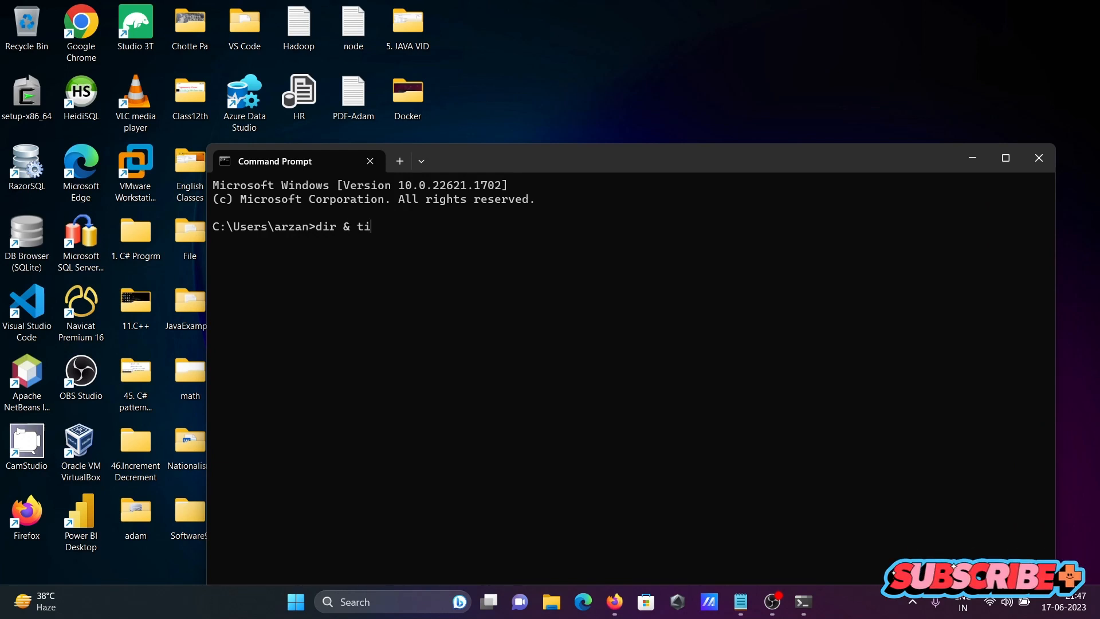
type("tle")
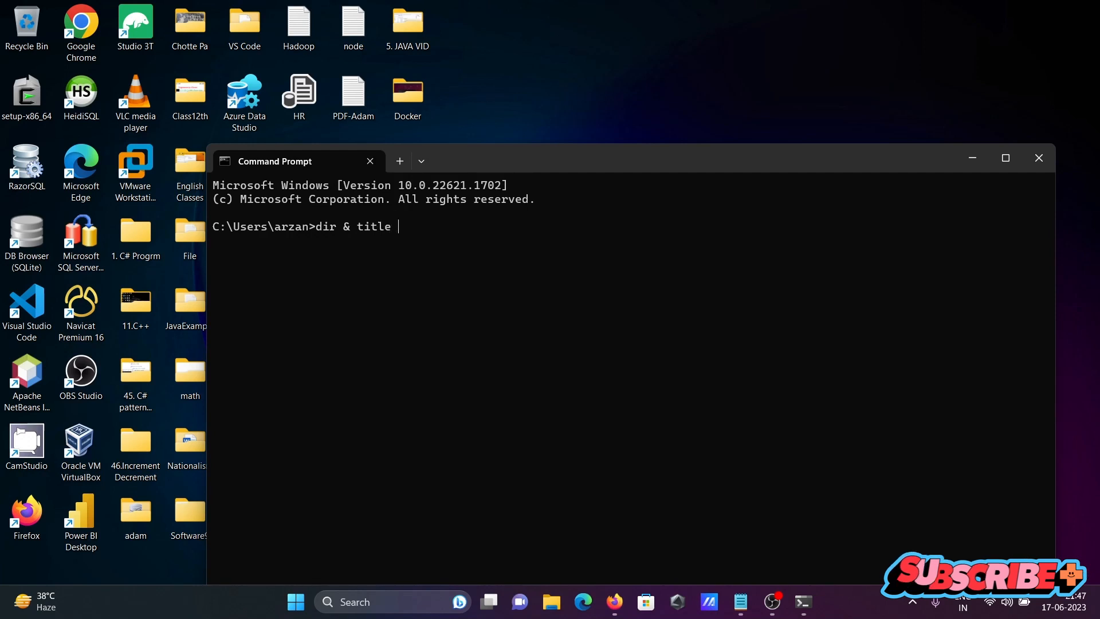
type("Adam")
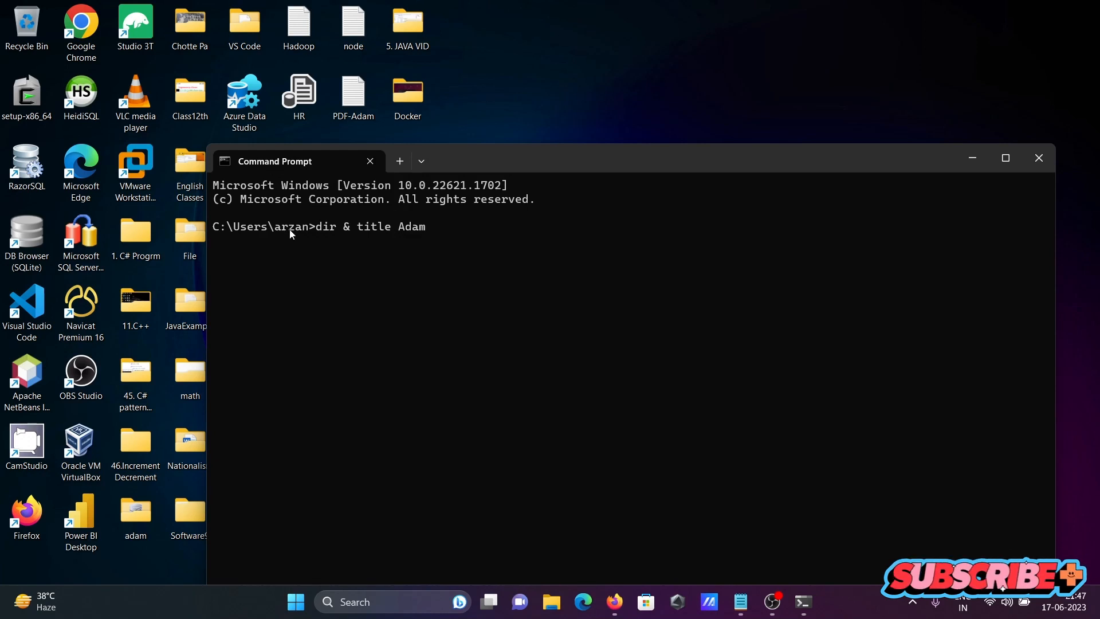
key("Return")
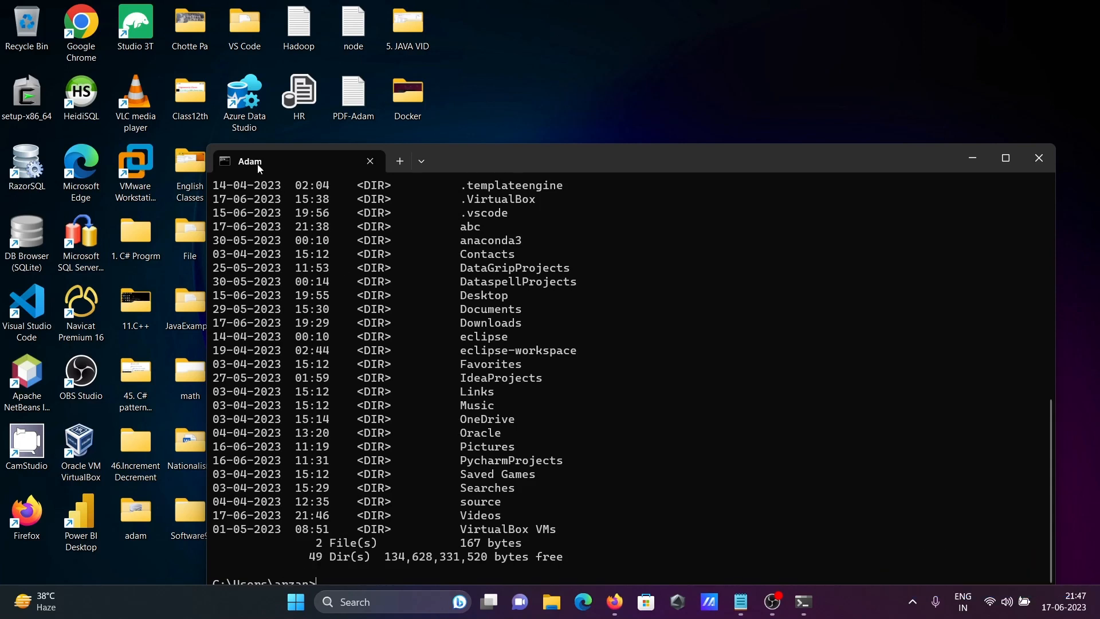
mouse_move(418, 335)
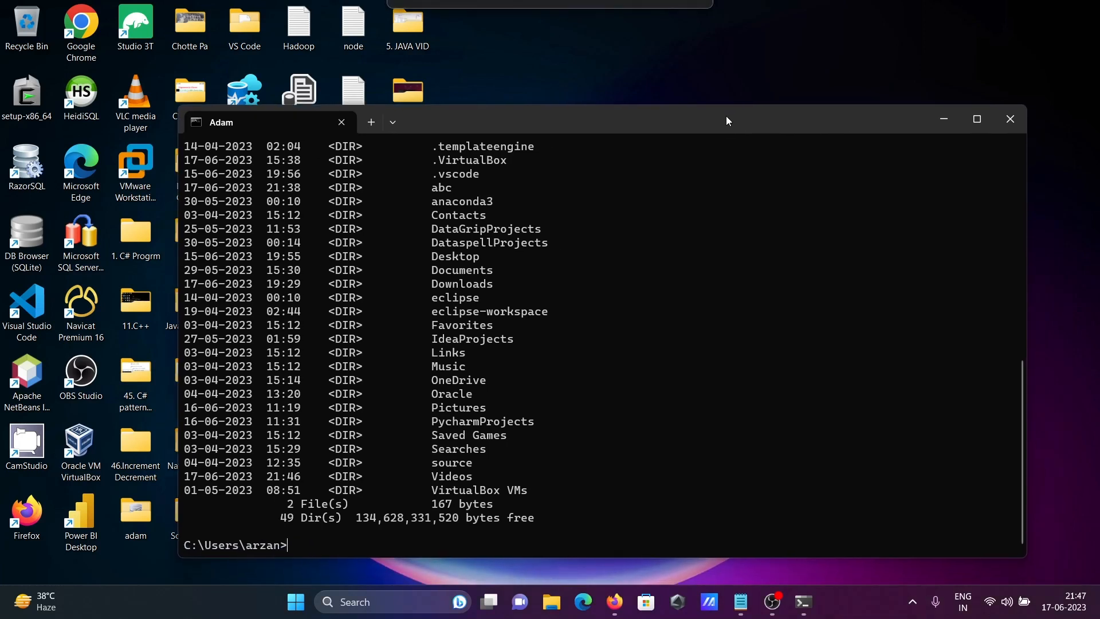
mouse_move(459, 370)
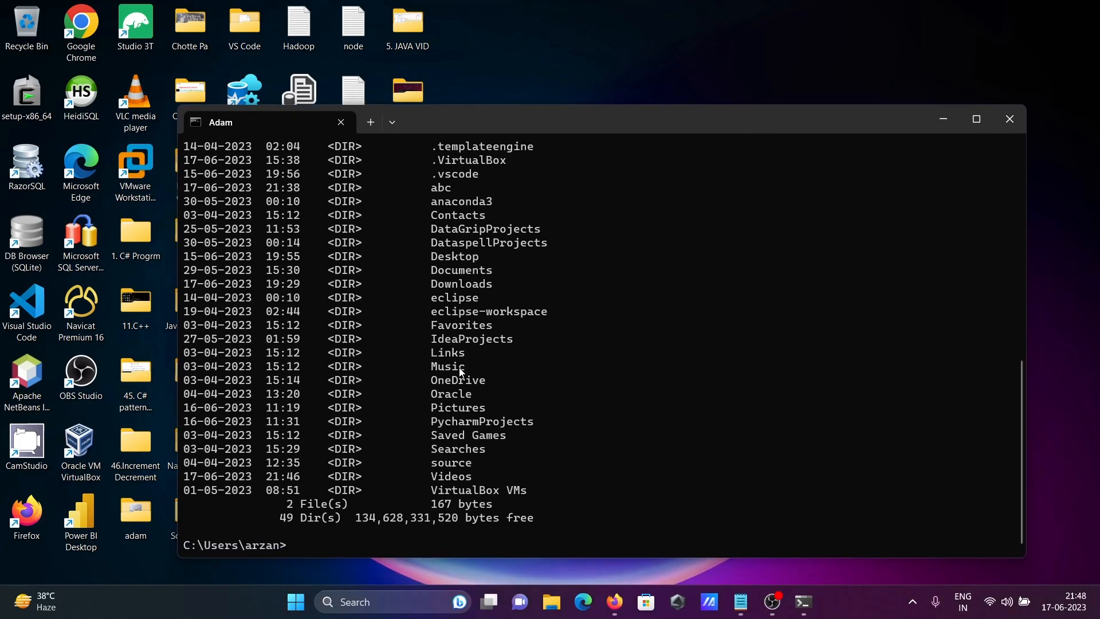
mouse_move(365, 543)
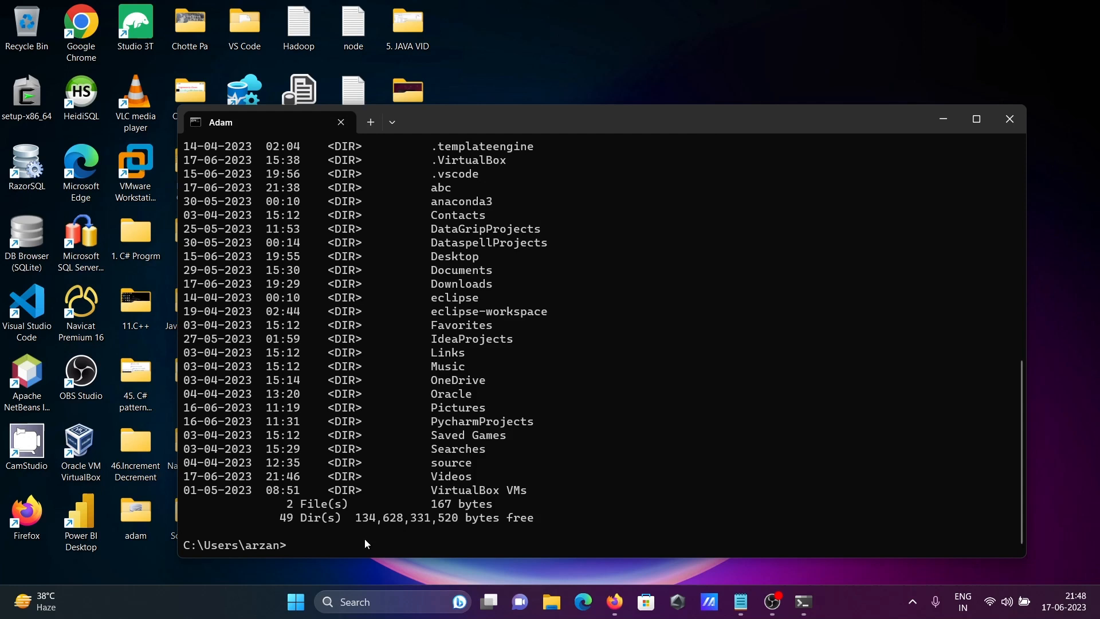
Edit the recalled command into dir & echo "Hello World" and run it.
type("dir & title Adam")
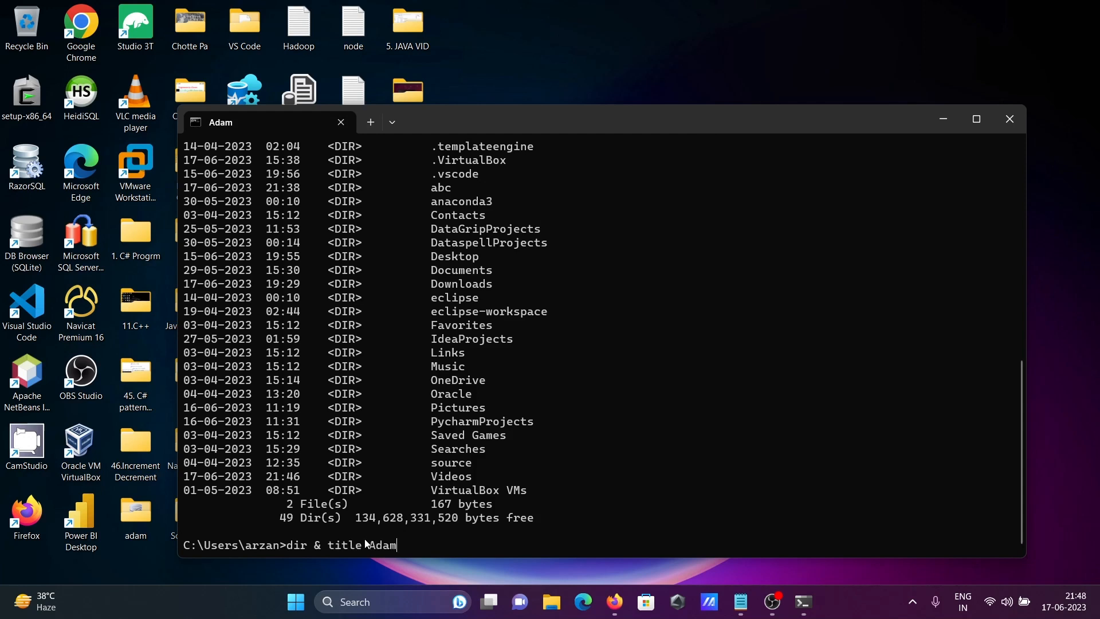
key("Backspace")
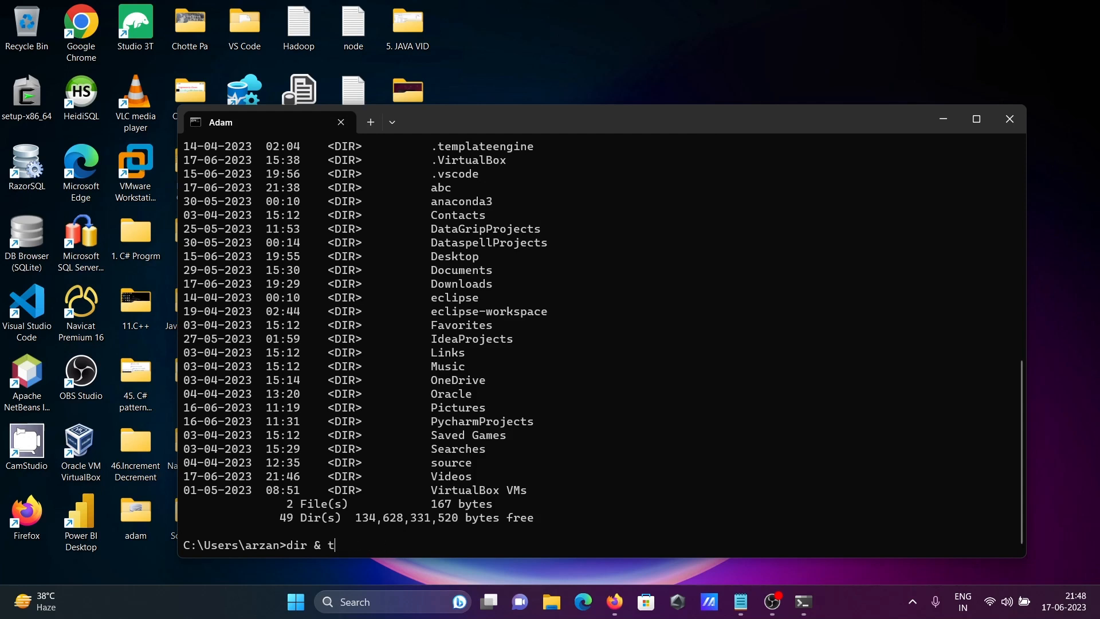
key("Backspace")
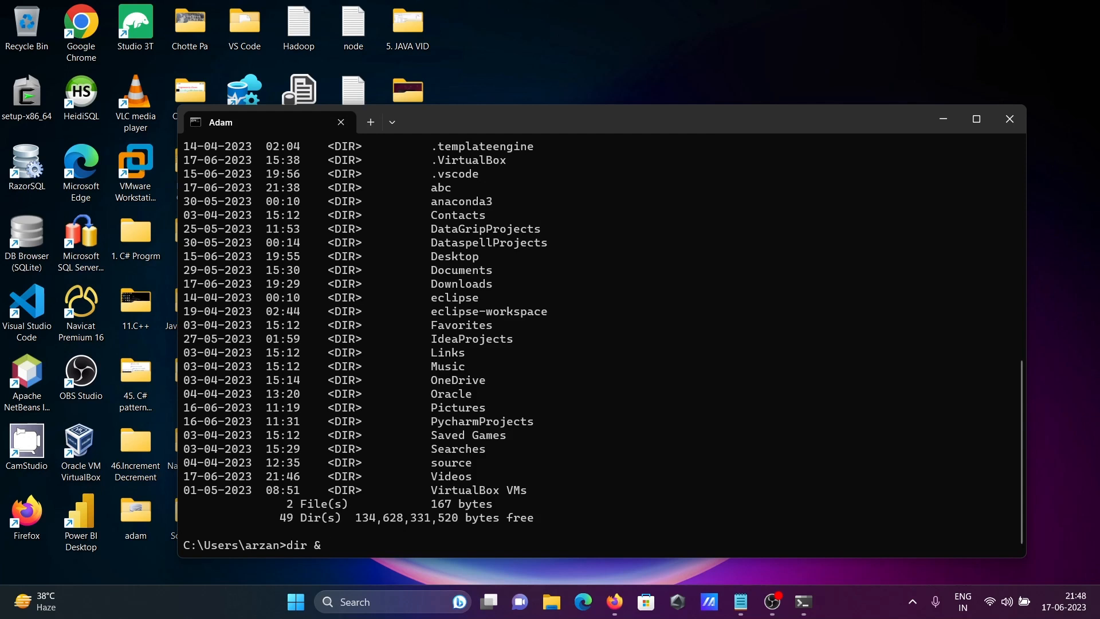
type("echo")
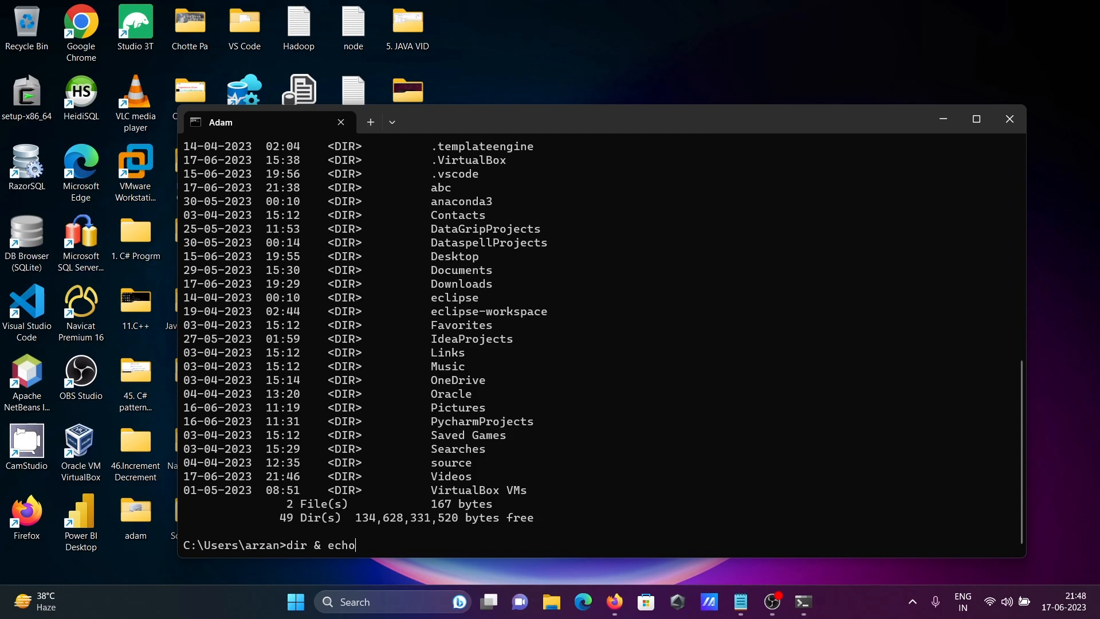
type("\"H")
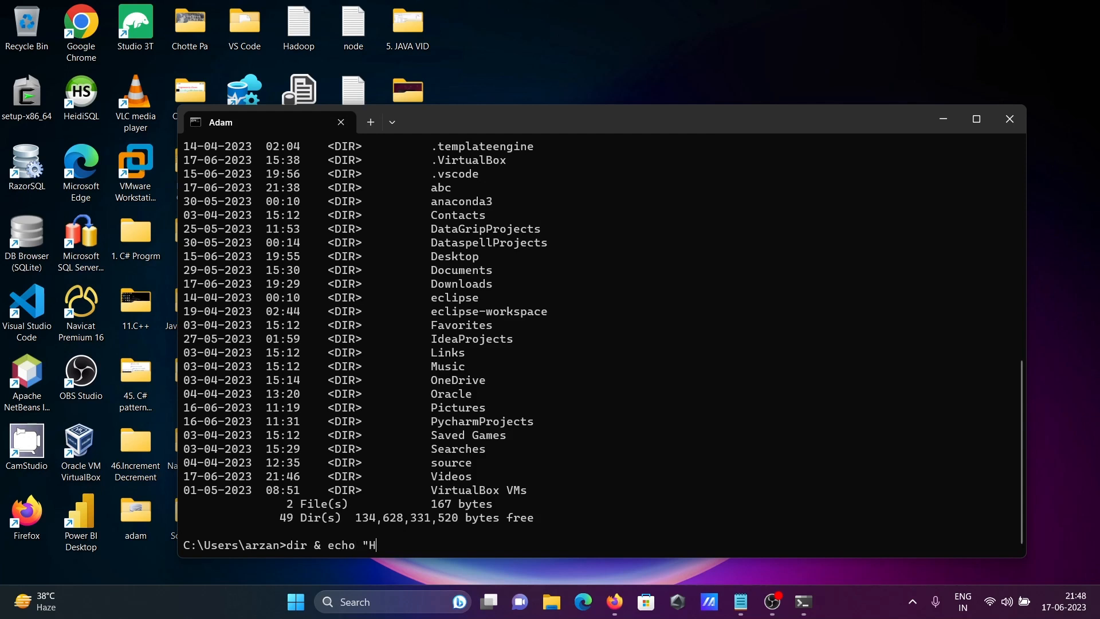
type("ello z")
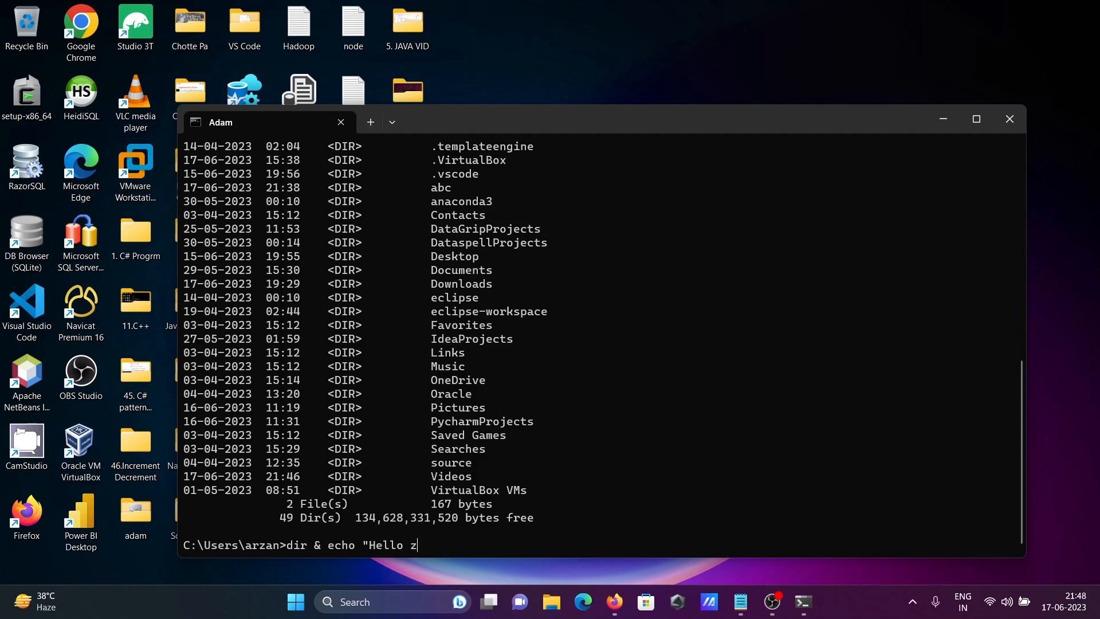
key("Backspace")
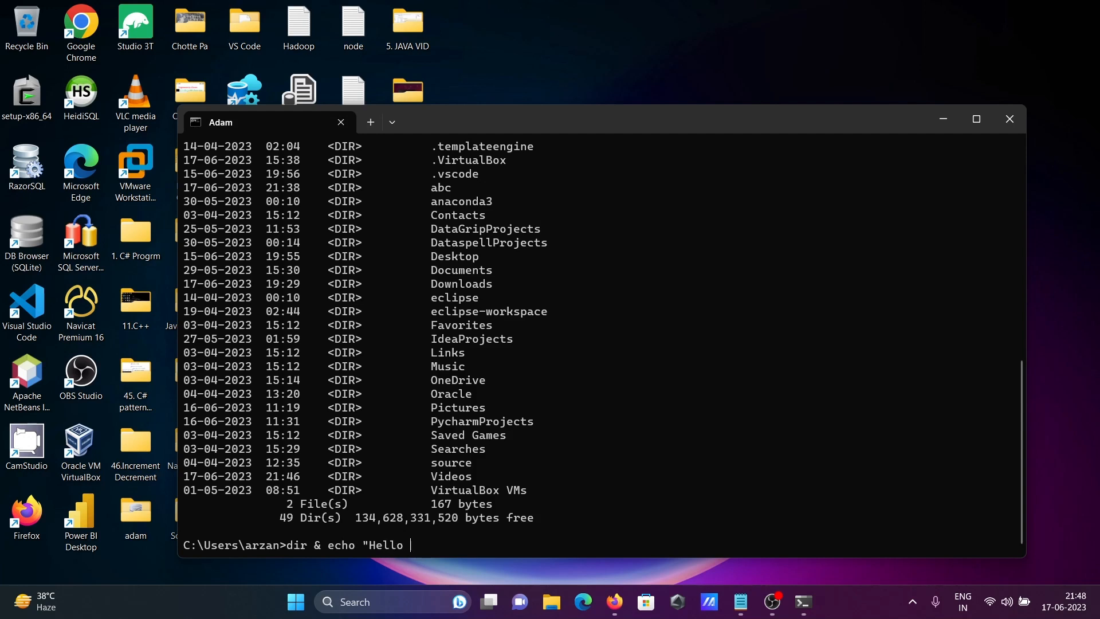
type("World")
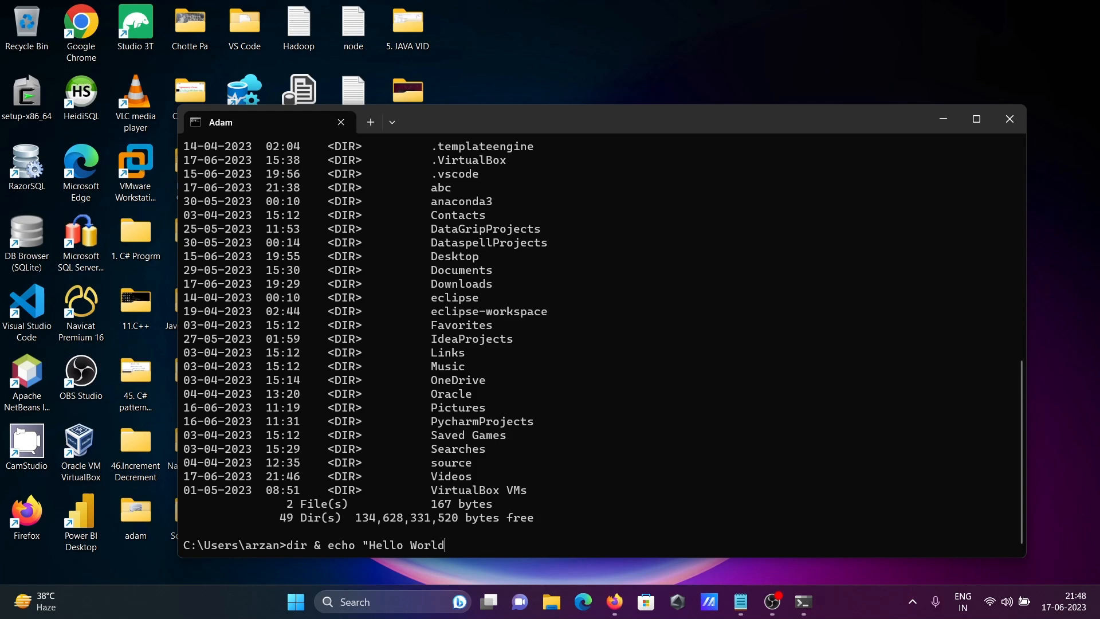
key("Return")
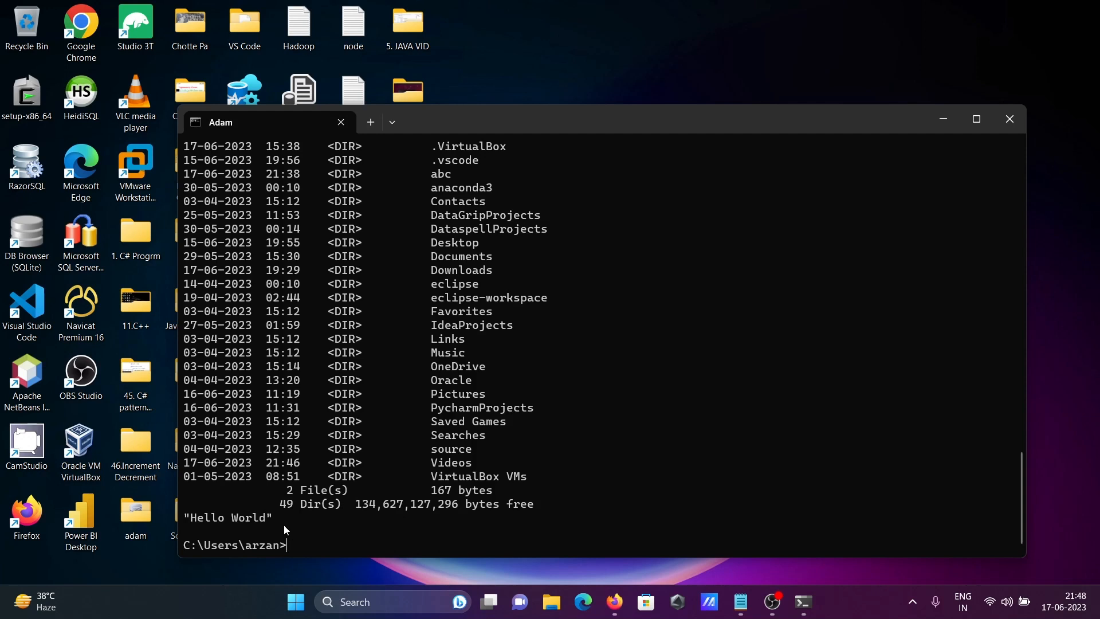
Run echo "Hello World" && dir to print Hello World then the folder listing.
type("dir & echo \"Hello World\"")
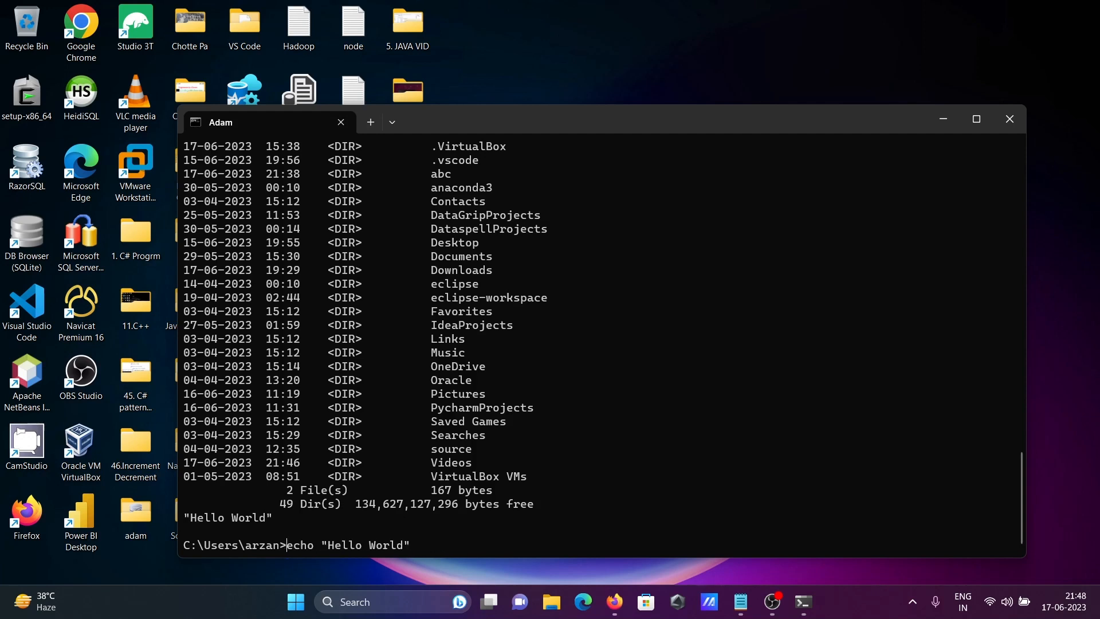
type("W")
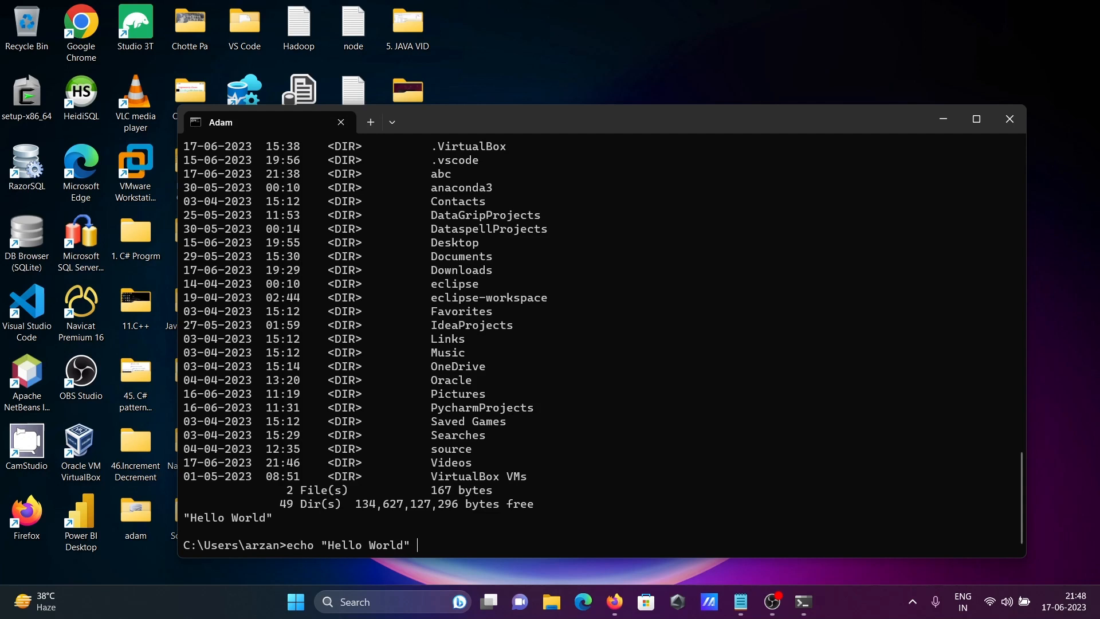
type("&&")
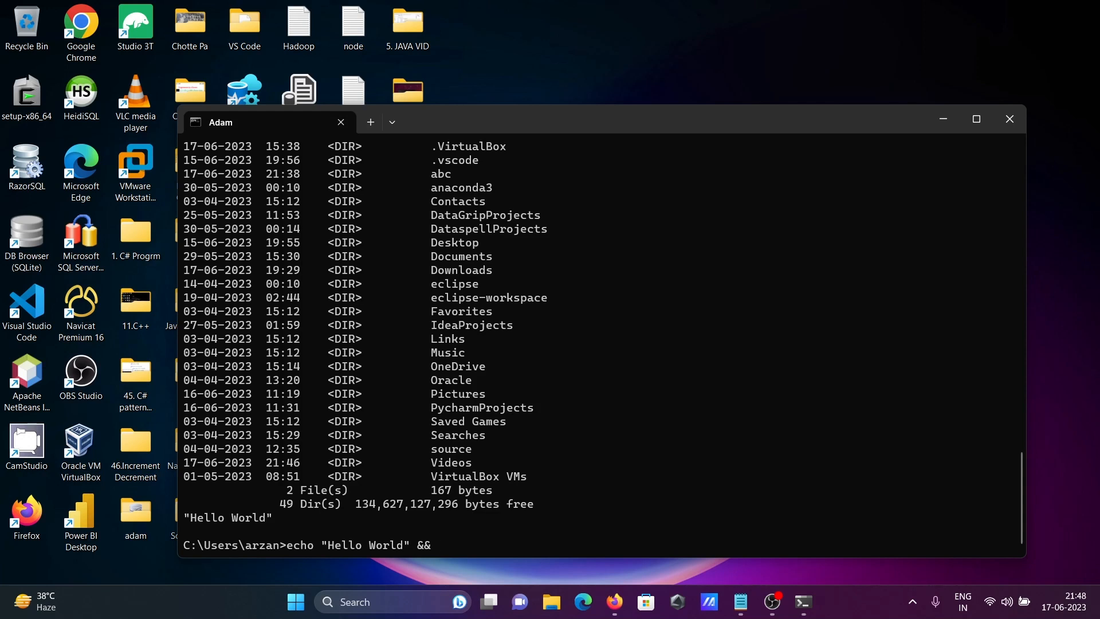
type("dir")
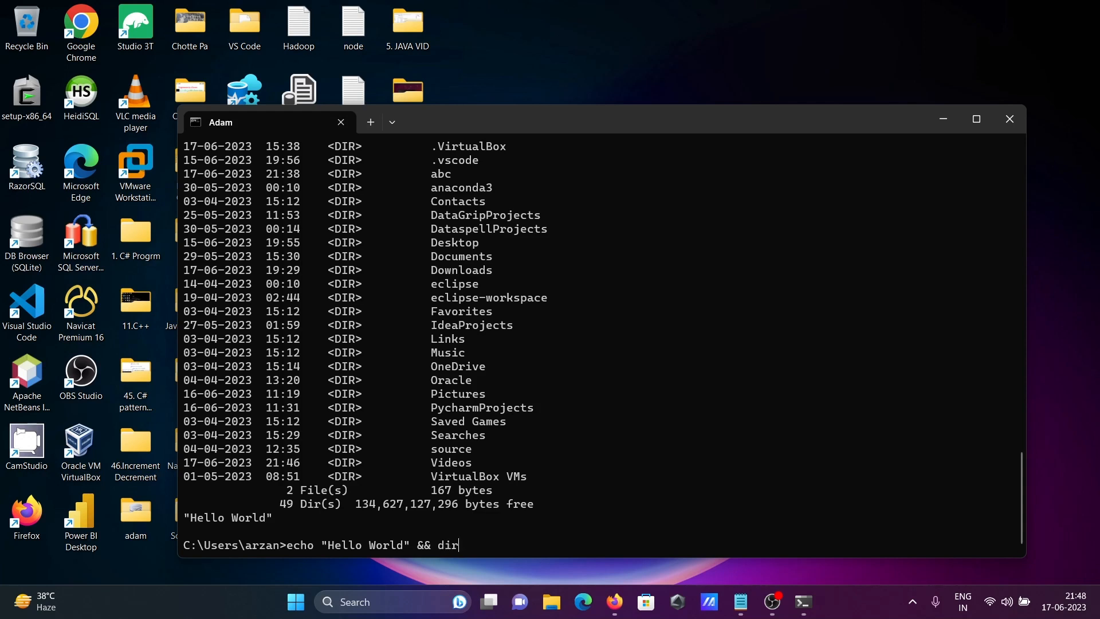
key("Return")
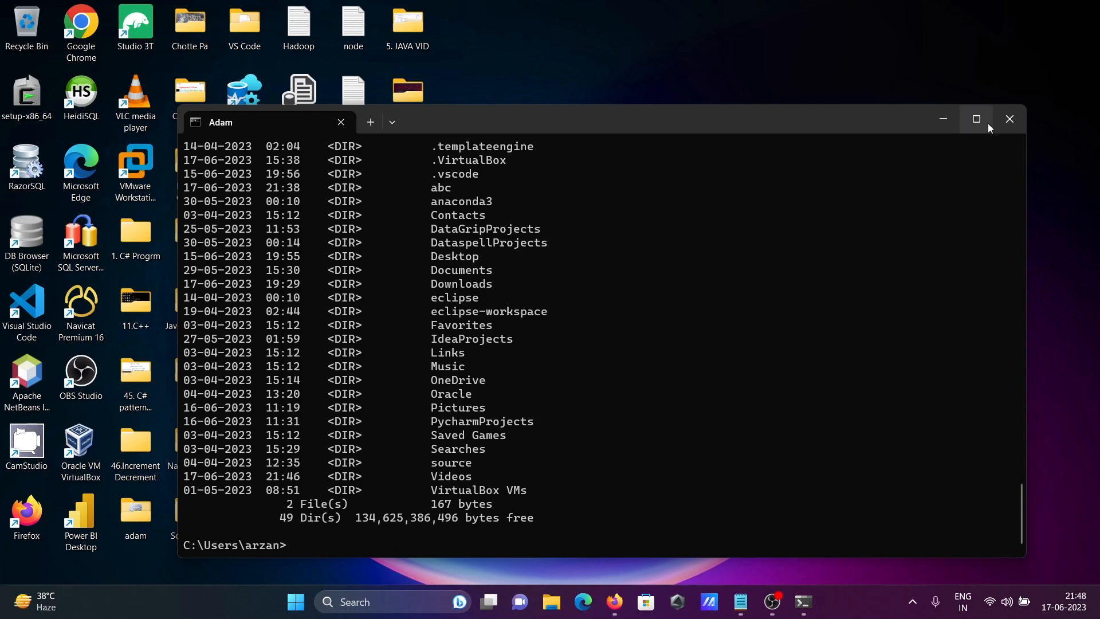
Maximize the Command Prompt window and review the output.
left_click(975, 119)
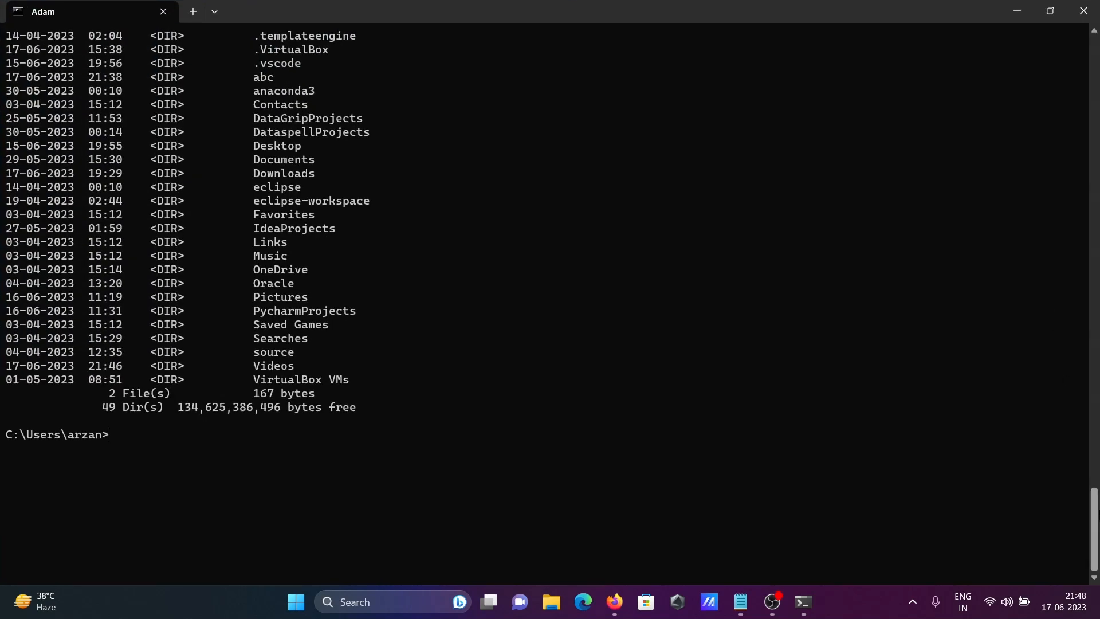
key("Return")
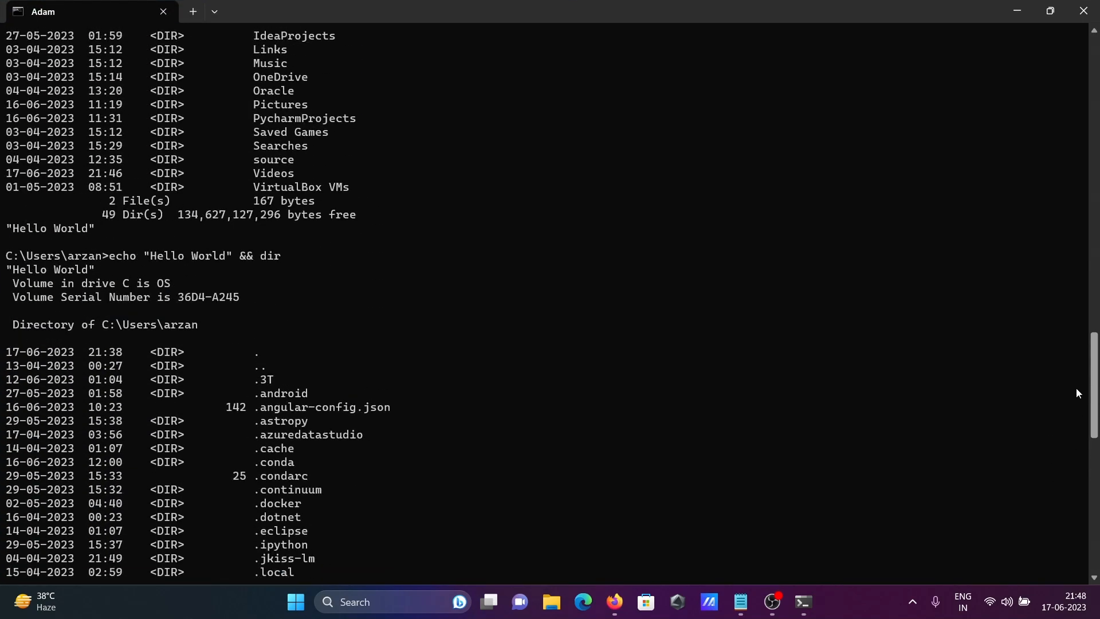
mouse_move(79, 237)
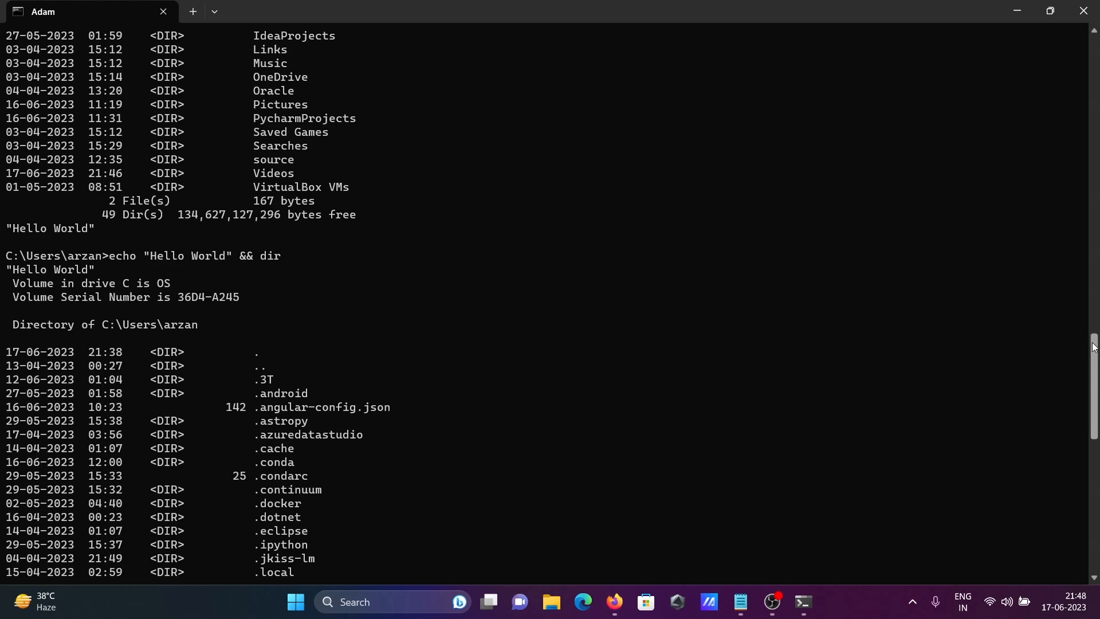
scroll("down", 3)
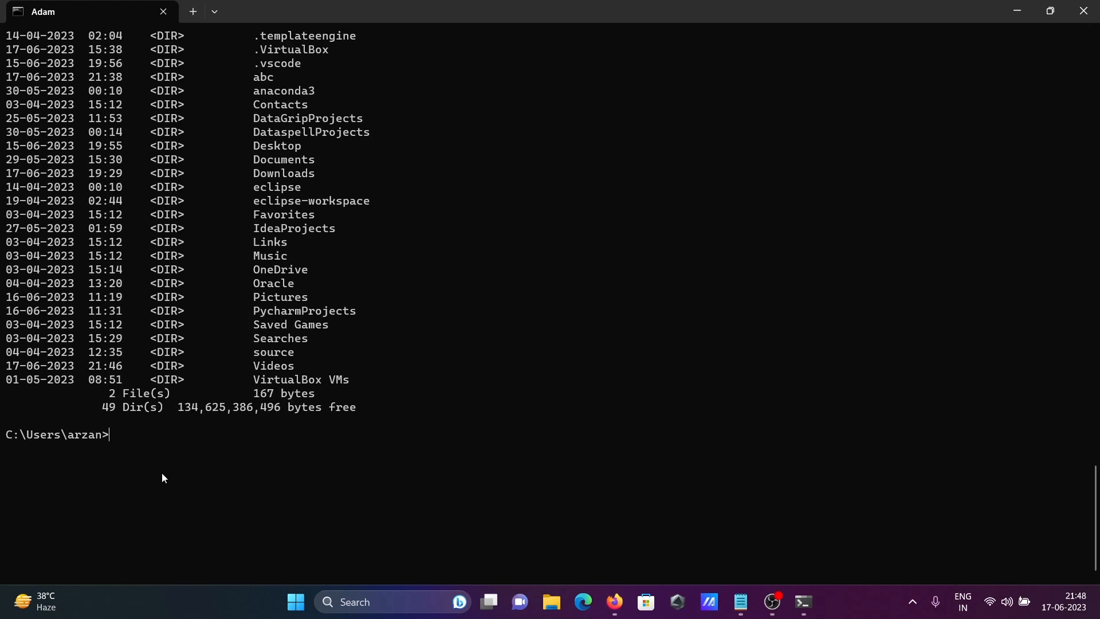
Run echo "Hello World" && mkdir Adam, then list the folder to confirm Adam exists.
type("echo \"Hello World\" && dir")
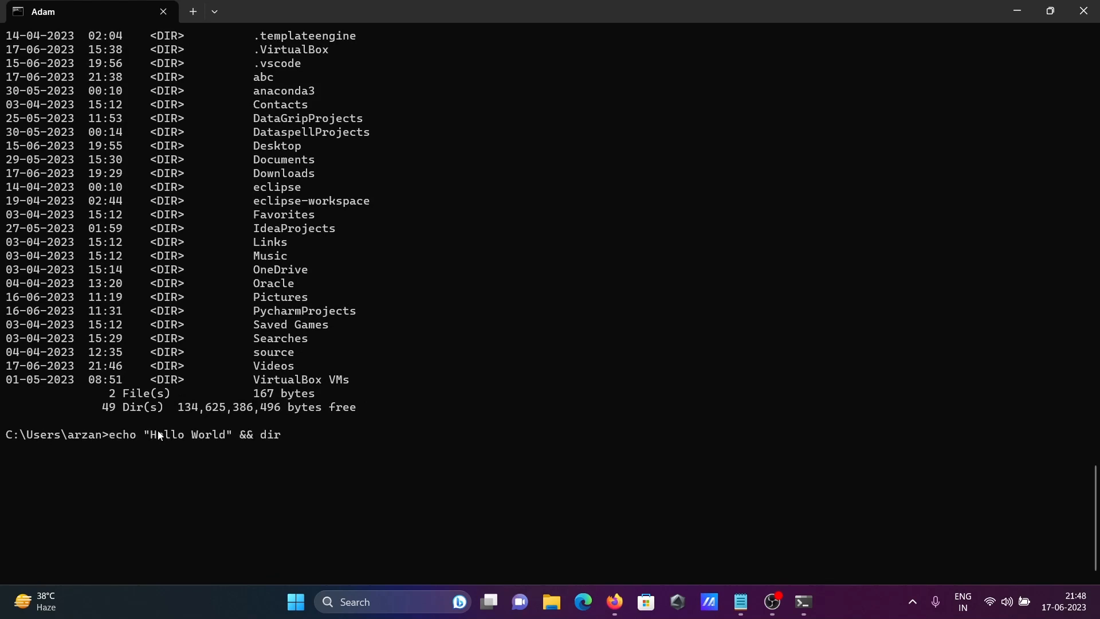
key("Backspace")
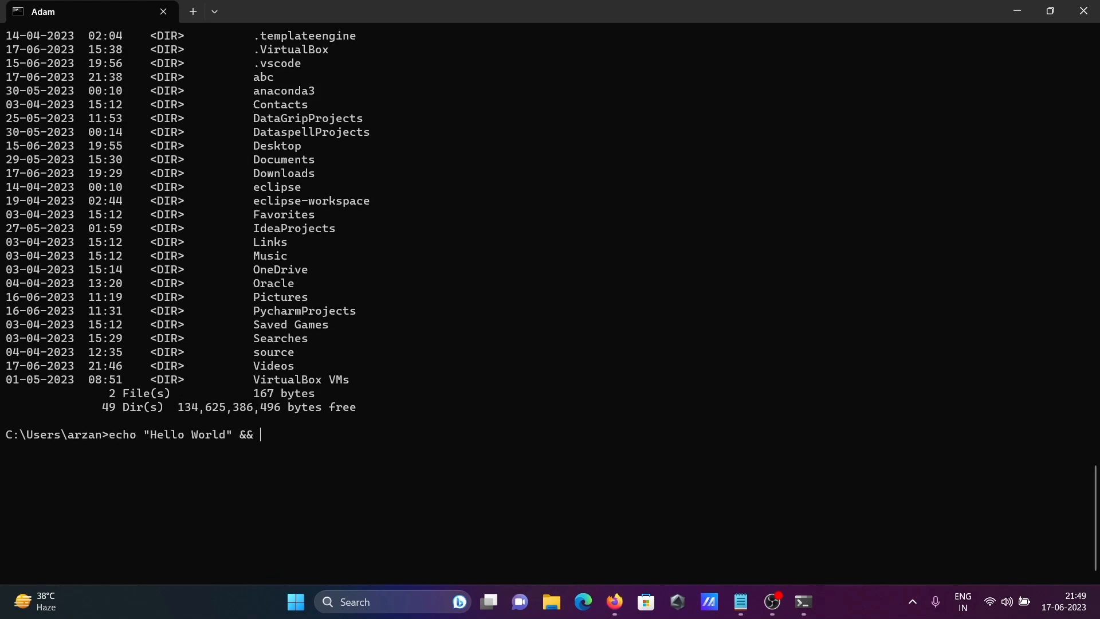
type("m")
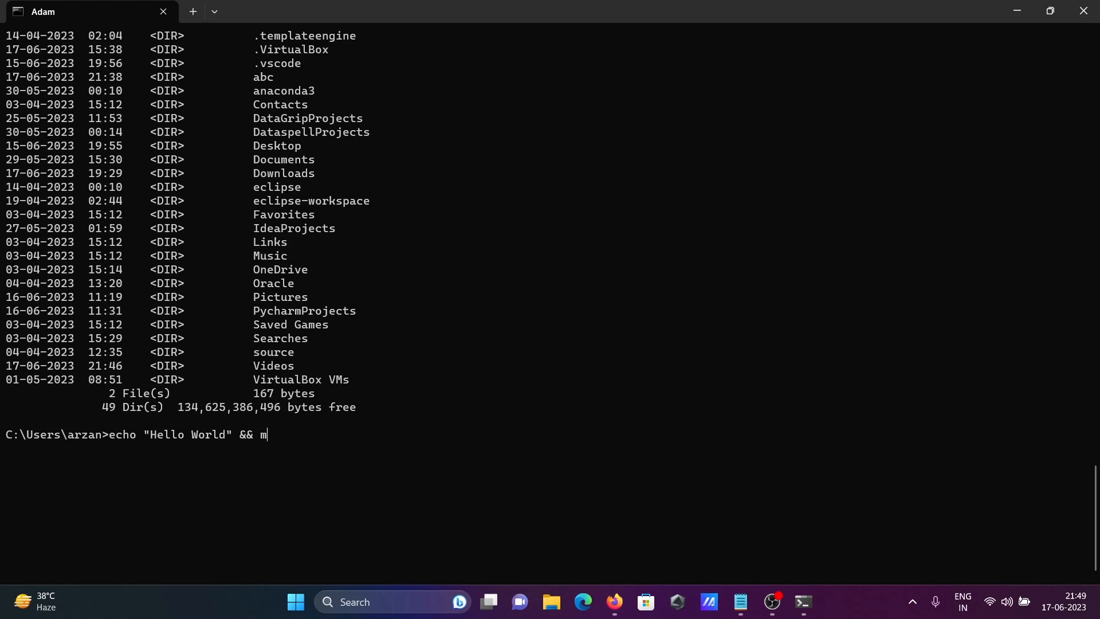
type("kdir")
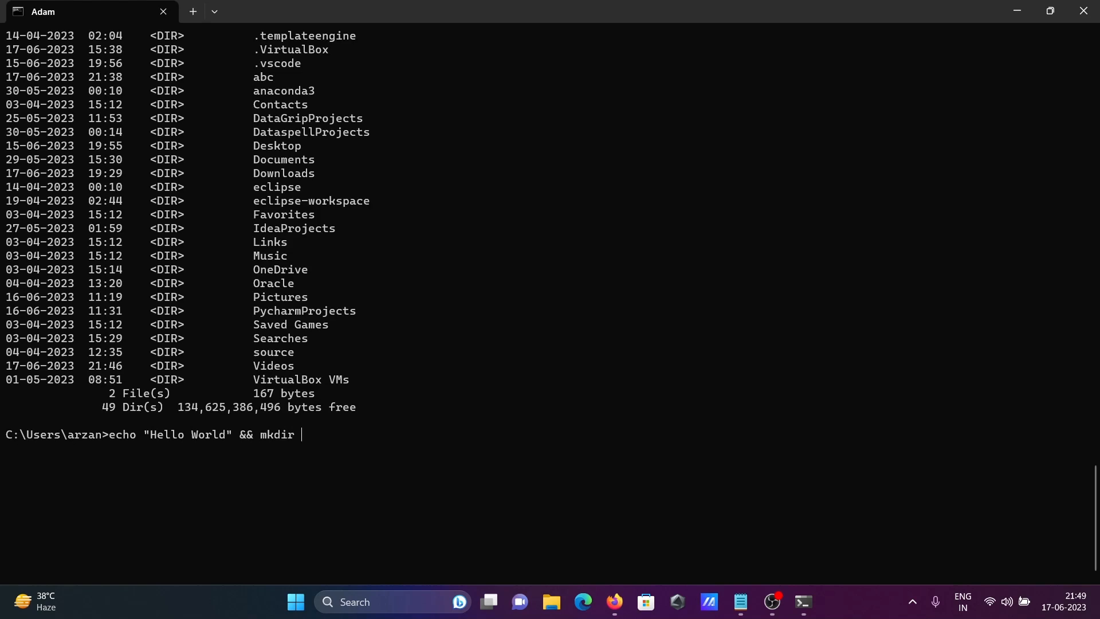
type("A")
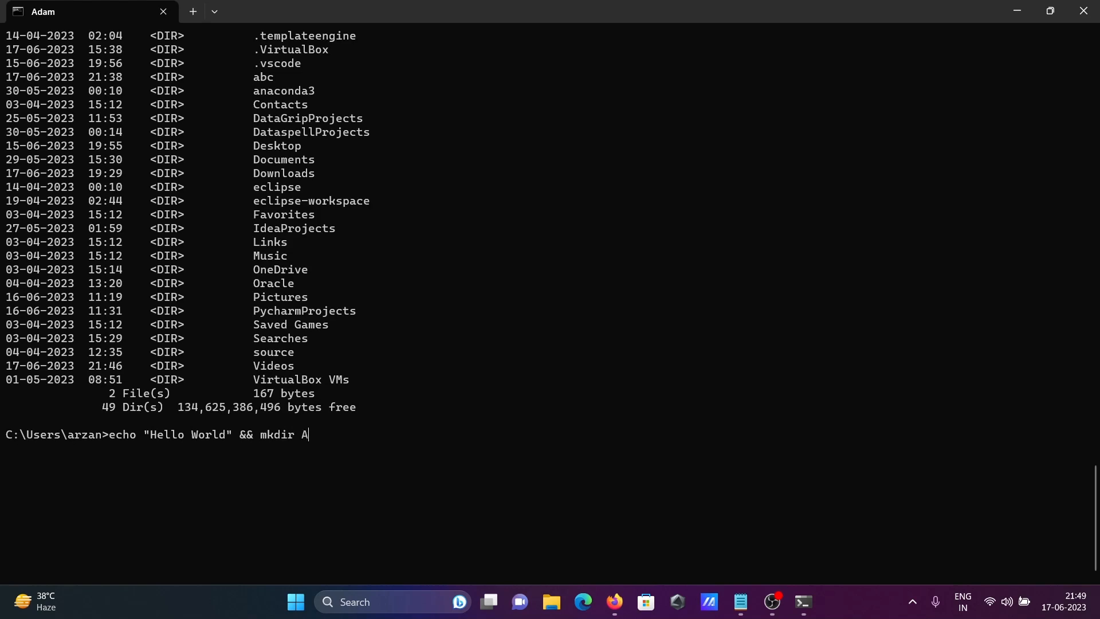
type("dam")
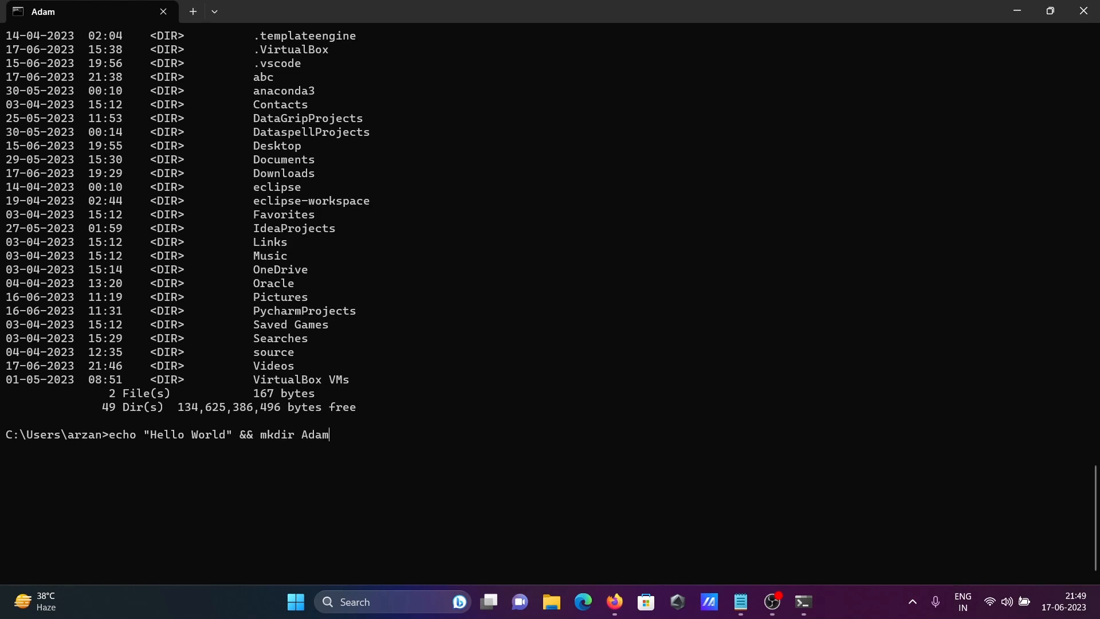
key("Return")
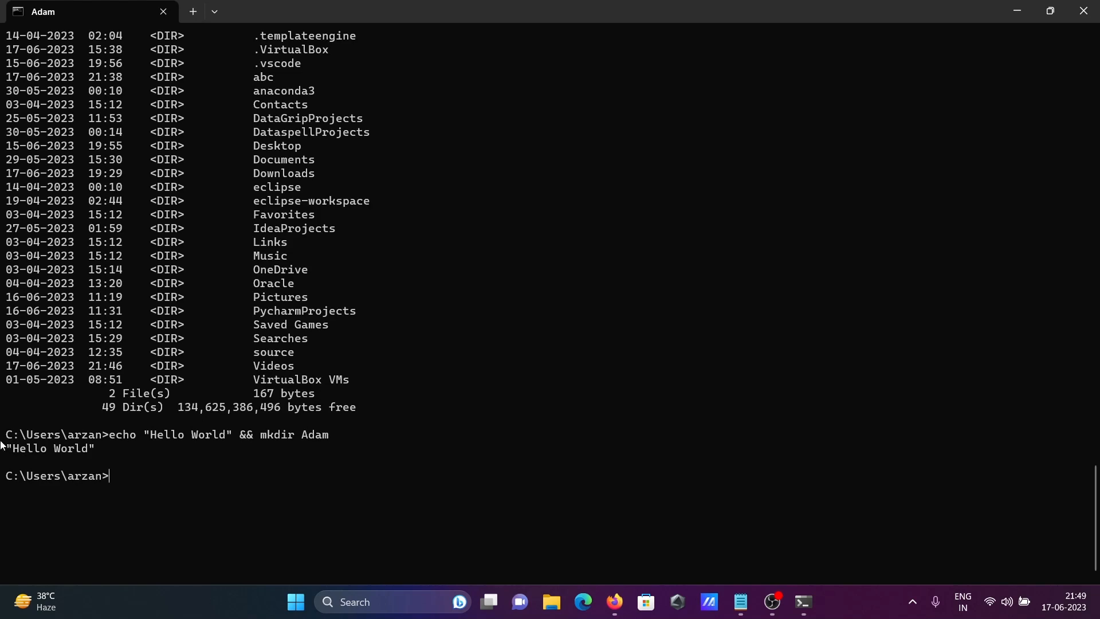
mouse_move(44, 462)
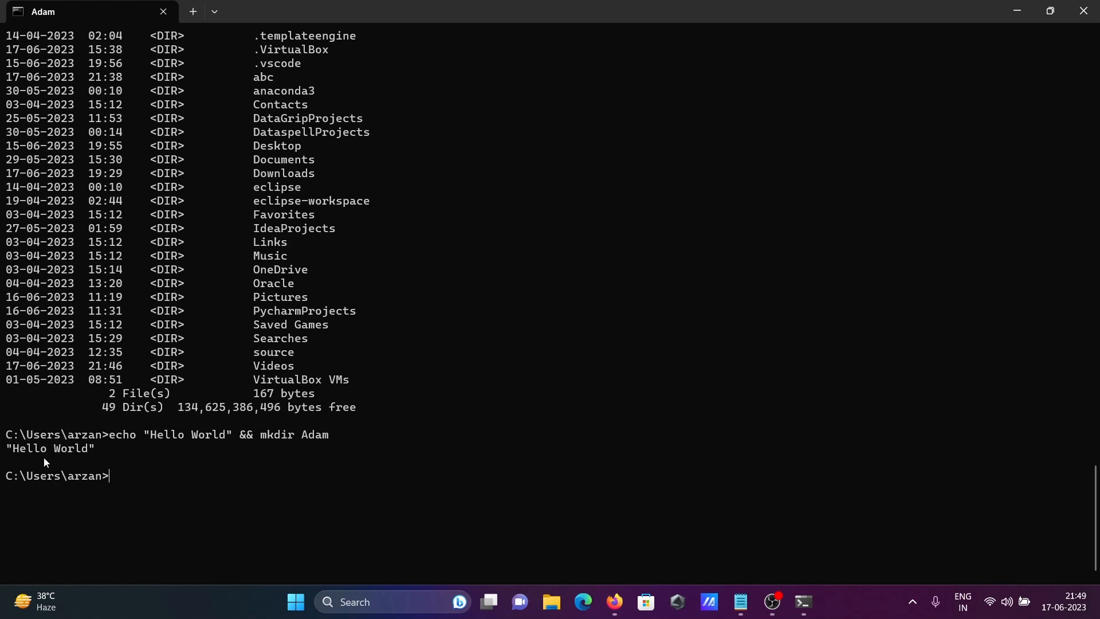
type("di")
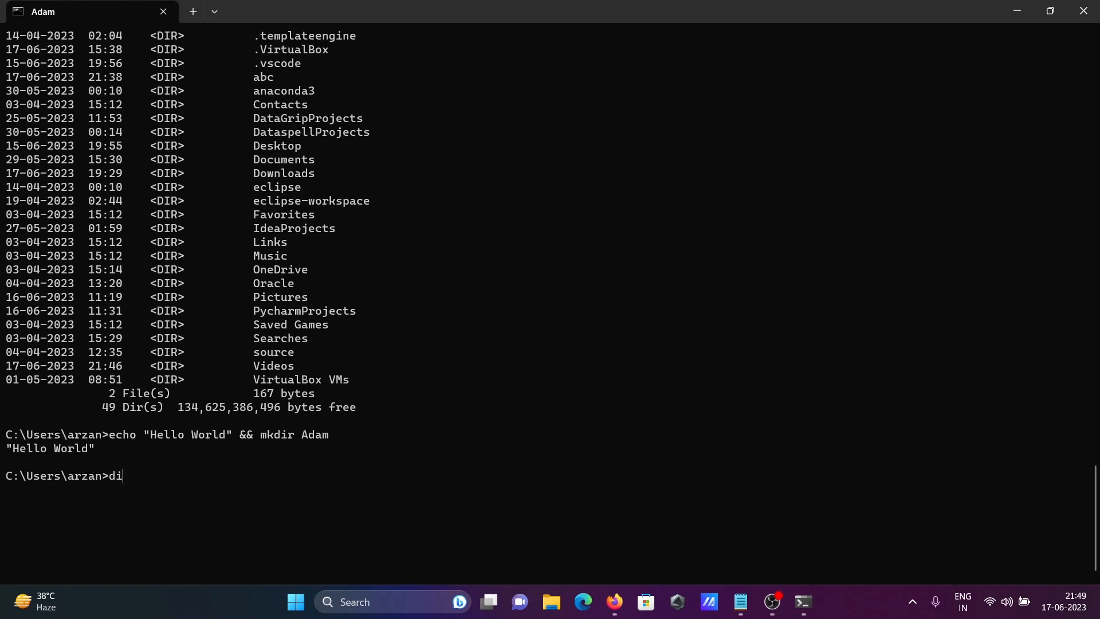
key("Return")
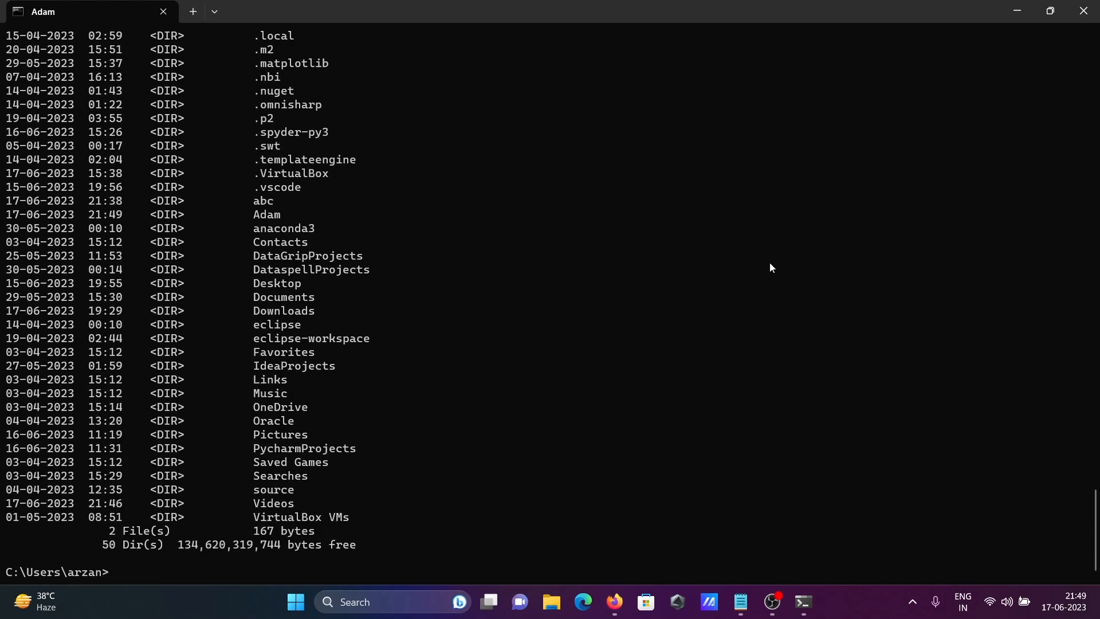
mouse_move(263, 215)
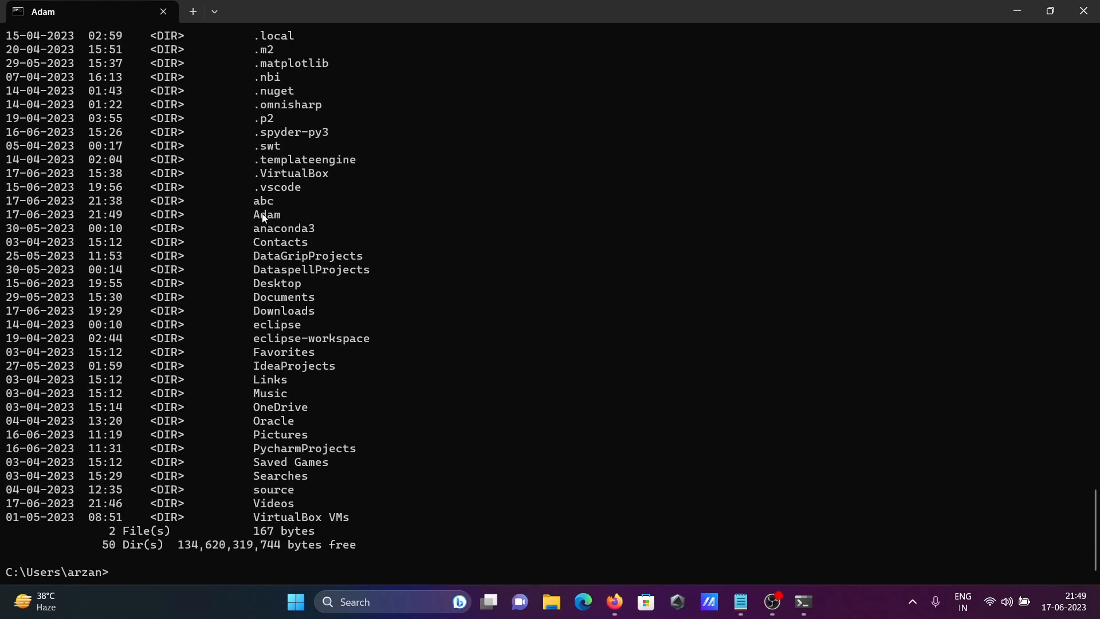
mouse_move(222, 534)
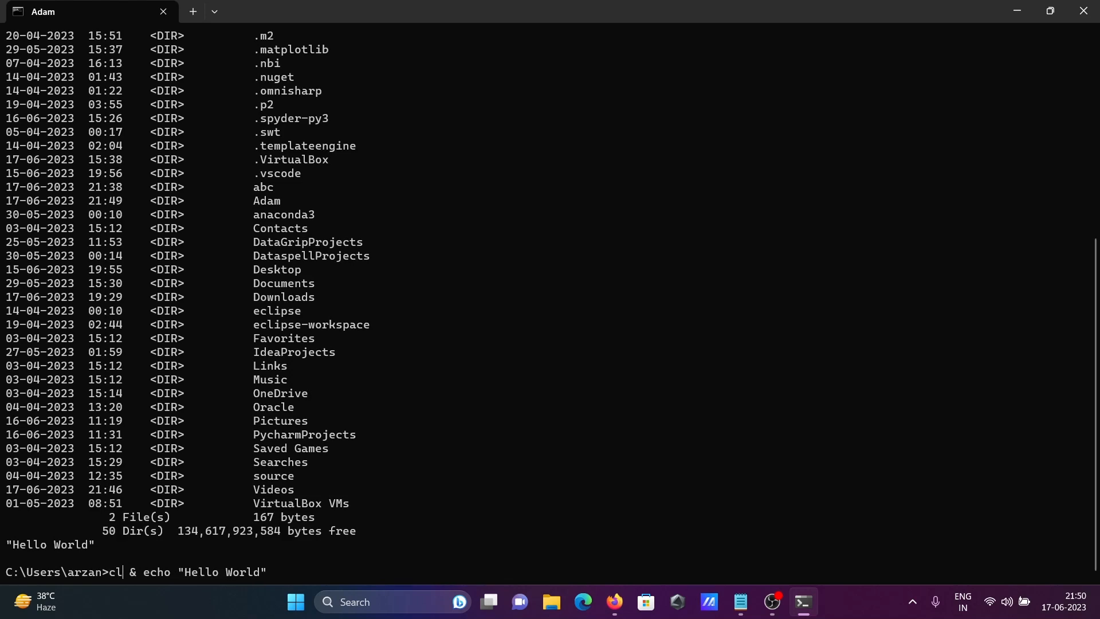
Run cls & echo "Hello World" to clear the screen and print Hello World.
type("s")
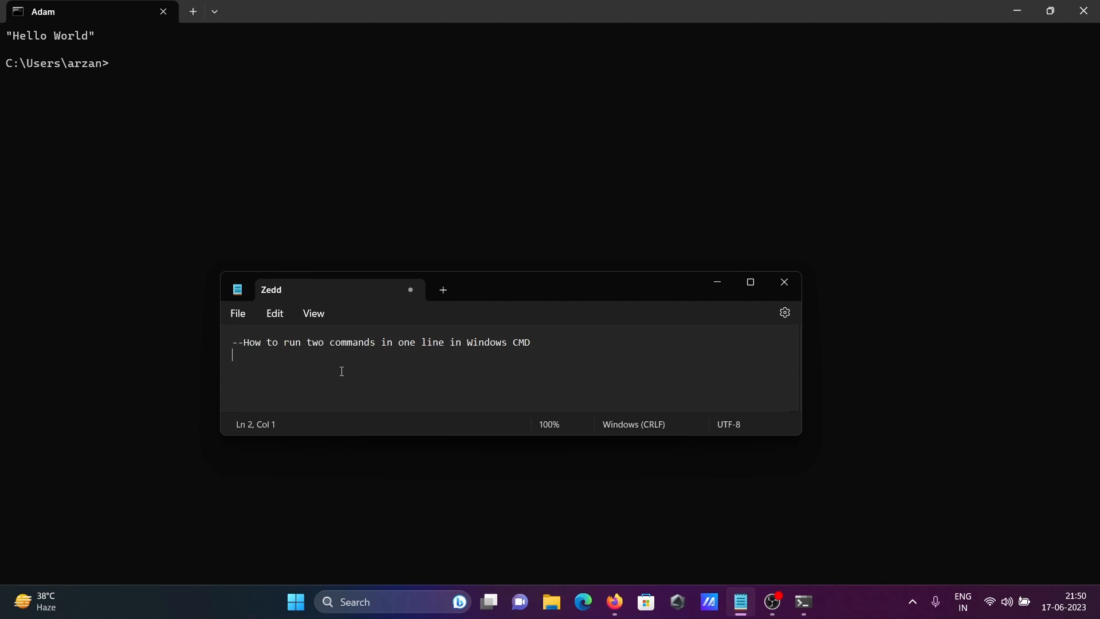
mouse_move(619, 141)
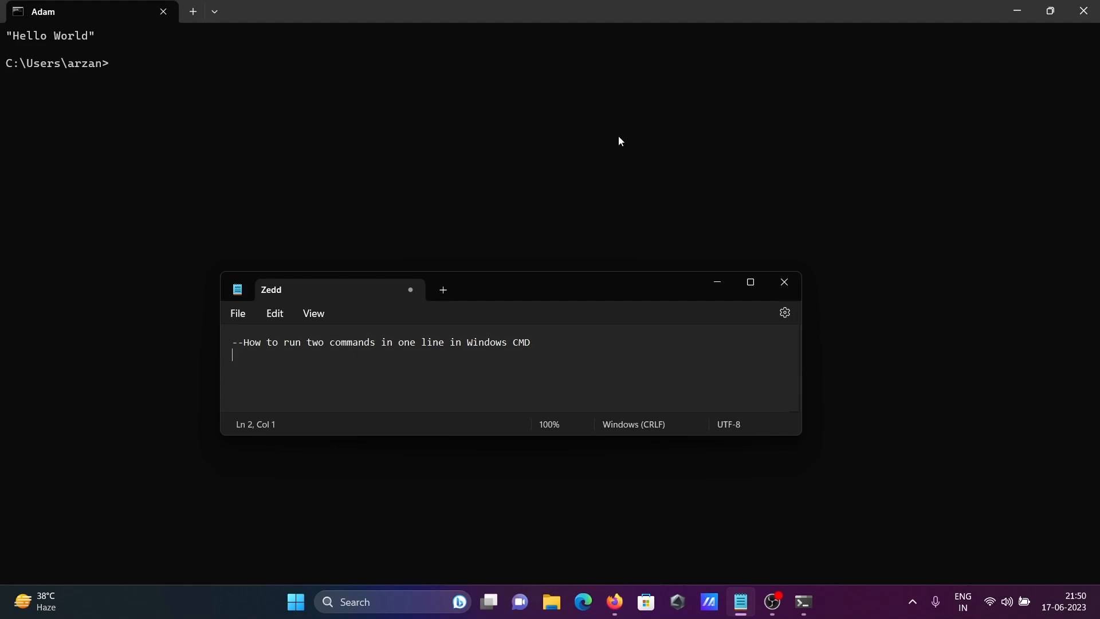